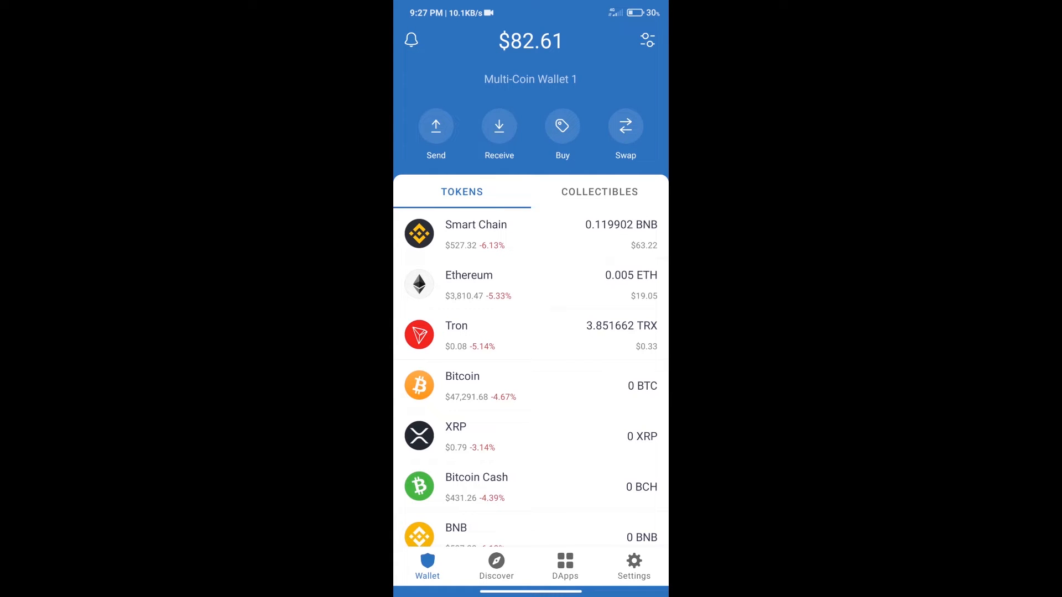
# Search the buy-coin list for 'bn', then return to the wallet.
pyautogui.click(562, 126)
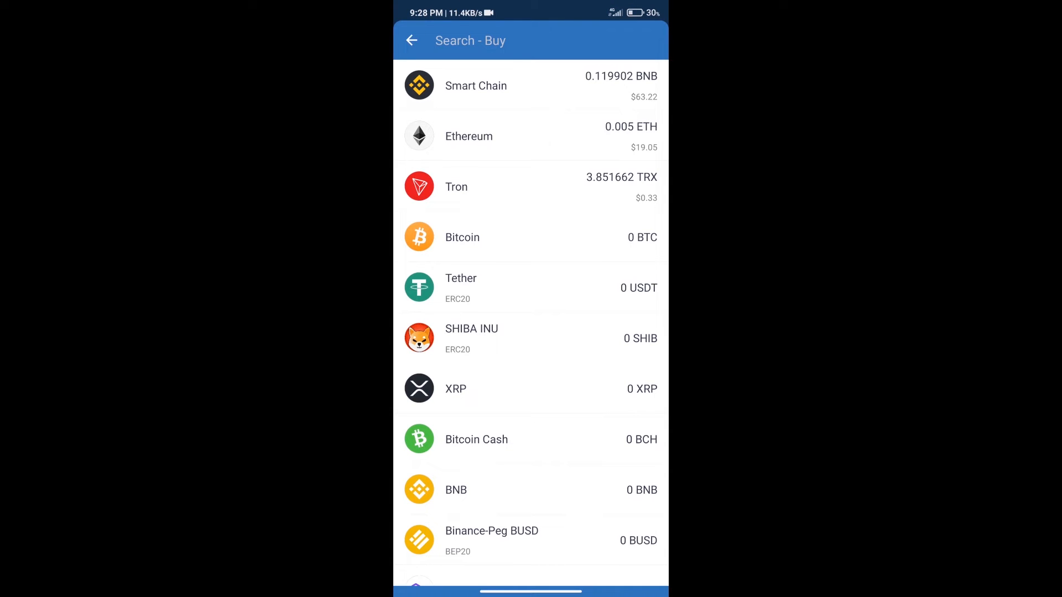
pyautogui.write('bnb')
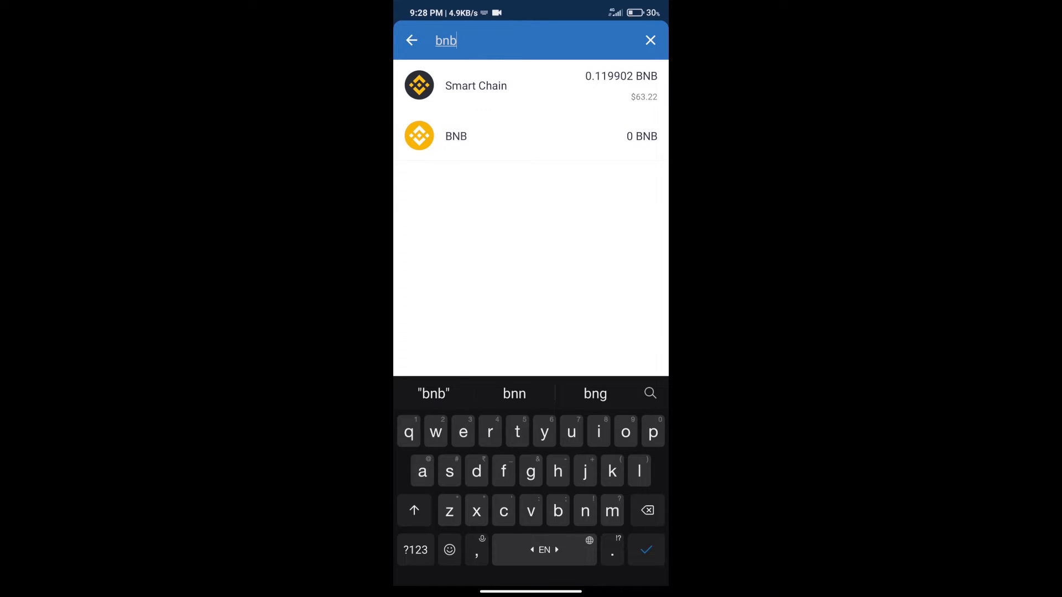
pyautogui.click(456, 136)
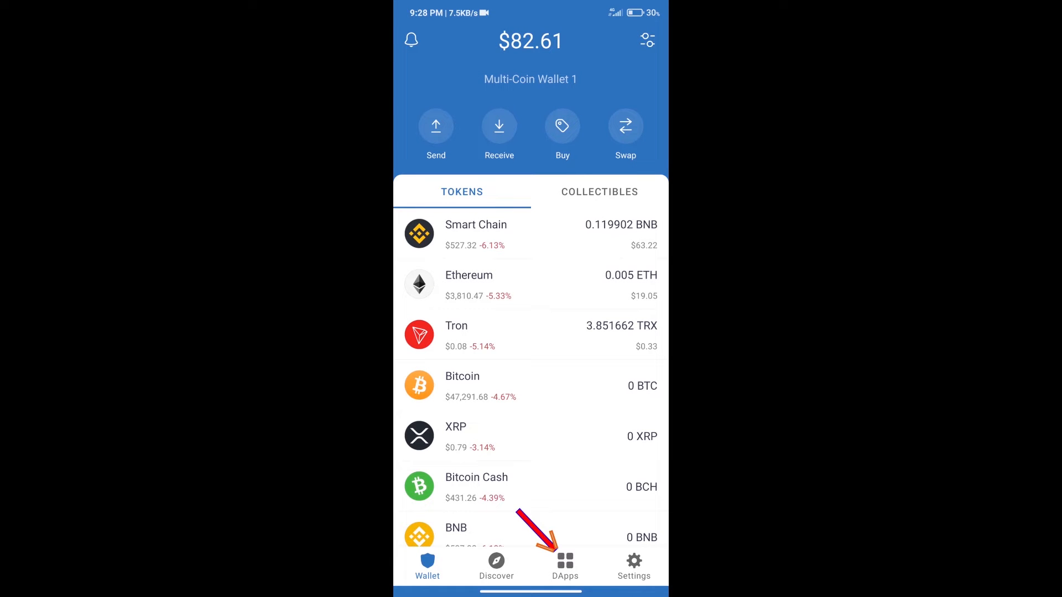
# Launch PancakeSwap from the Popular section of the DApps browser.
pyautogui.click(566, 565)
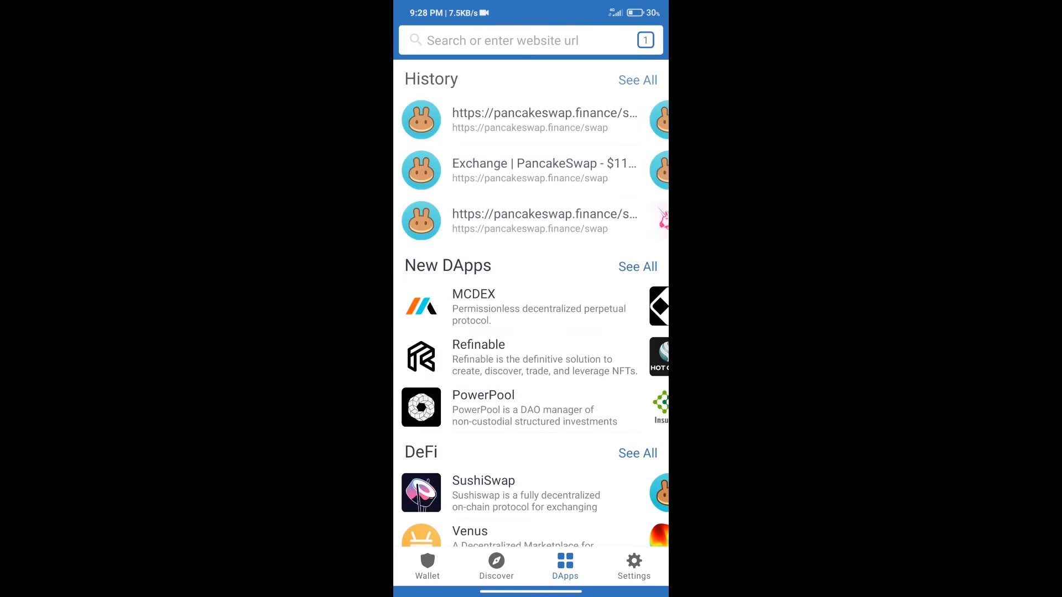
pyautogui.scroll(-3)
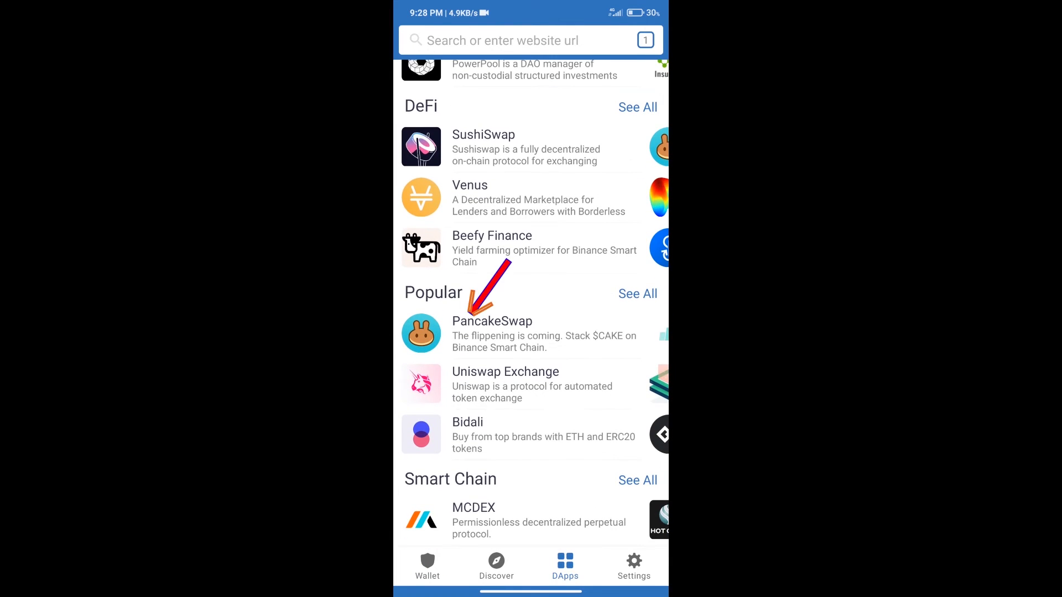
pyautogui.click(492, 332)
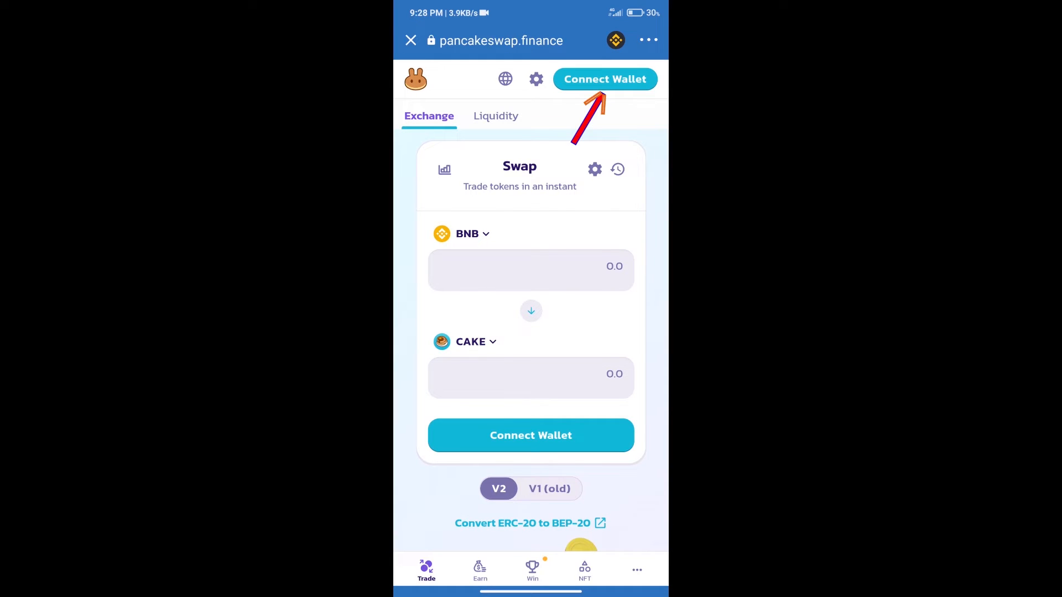
# Connect Trust Wallet to PancakeSwap and search the NJF contract address in token selection.
pyautogui.click(604, 80)
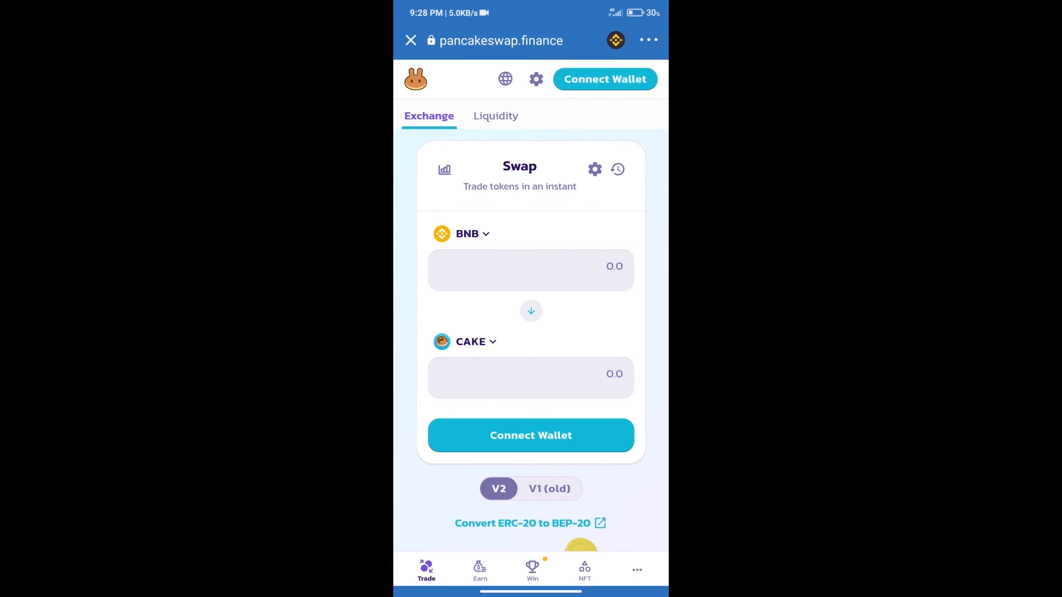
pyautogui.click(604, 79)
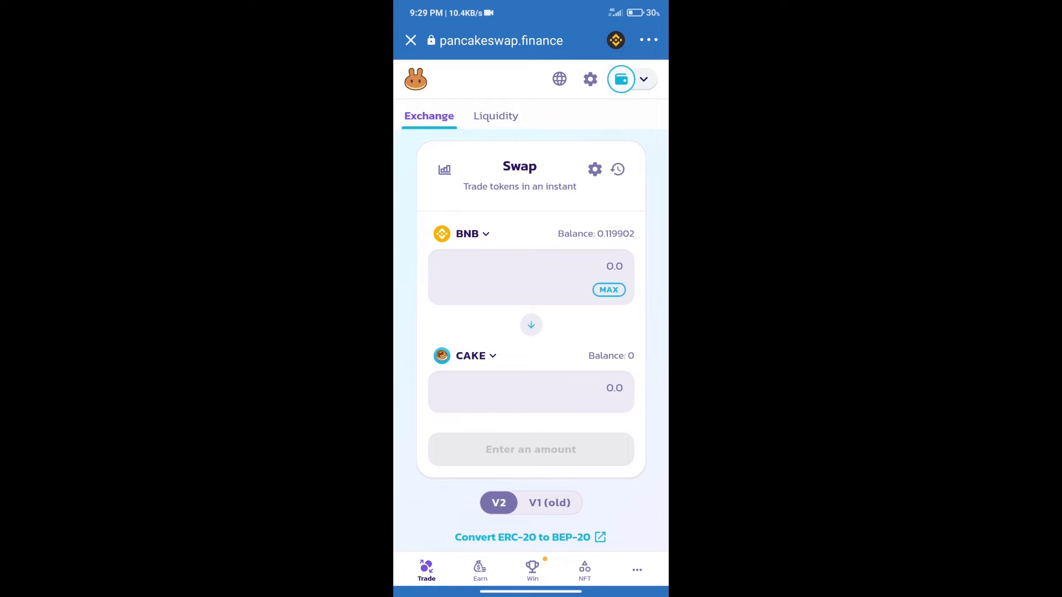
pyautogui.click(471, 355)
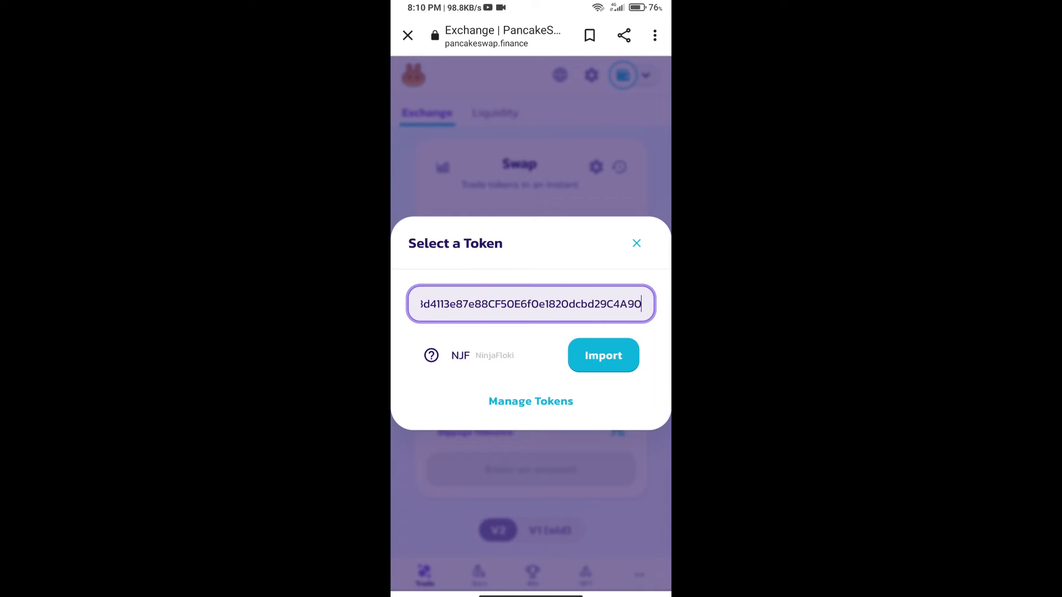
# Import NinjaFloki (NJF), acknowledging the risk warning, as the token to receive.
pyautogui.click(601, 355)
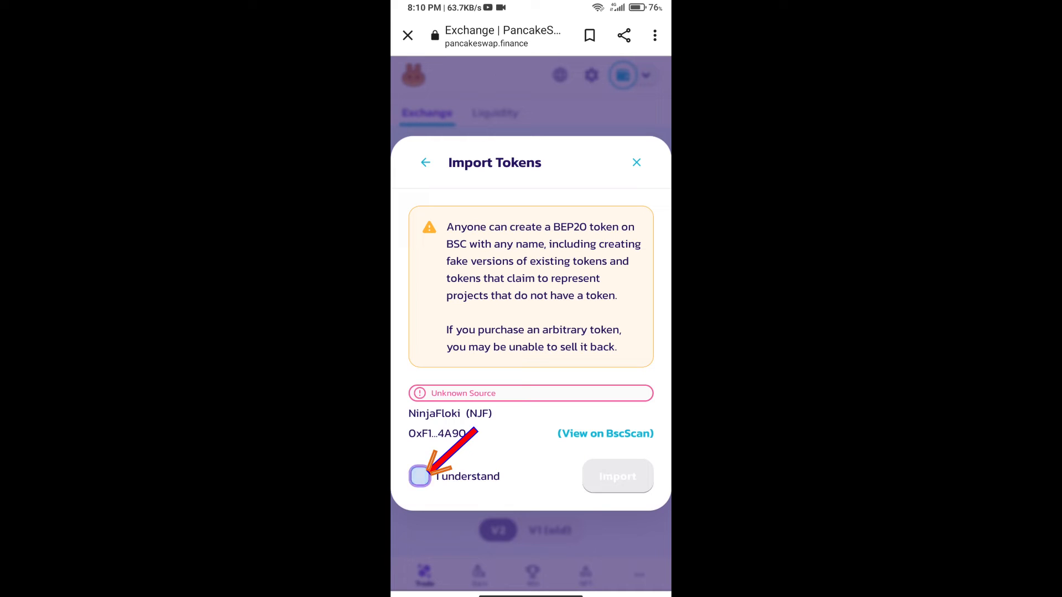
pyautogui.click(420, 475)
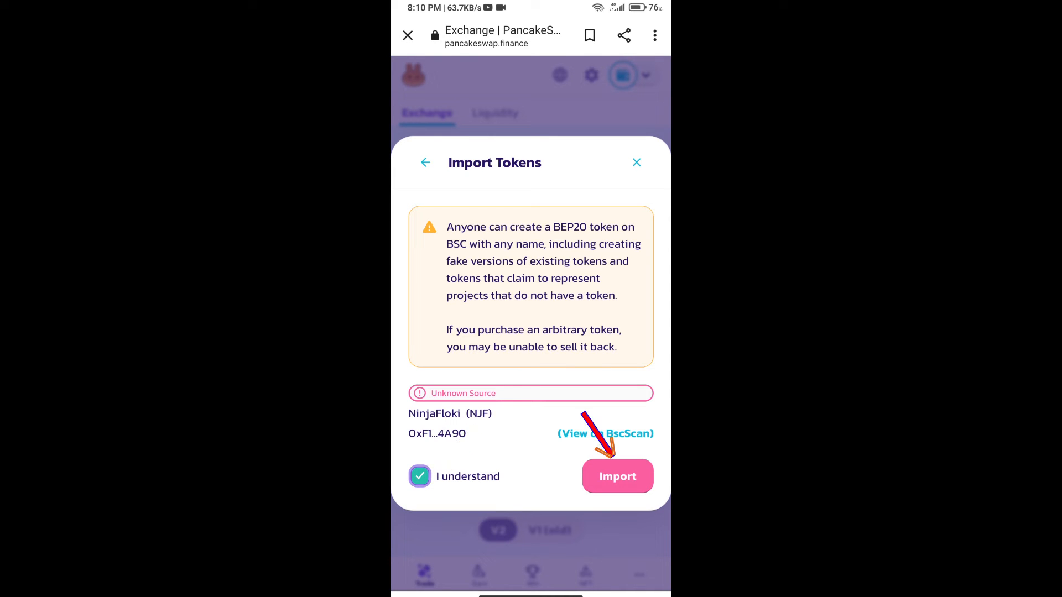
pyautogui.click(616, 476)
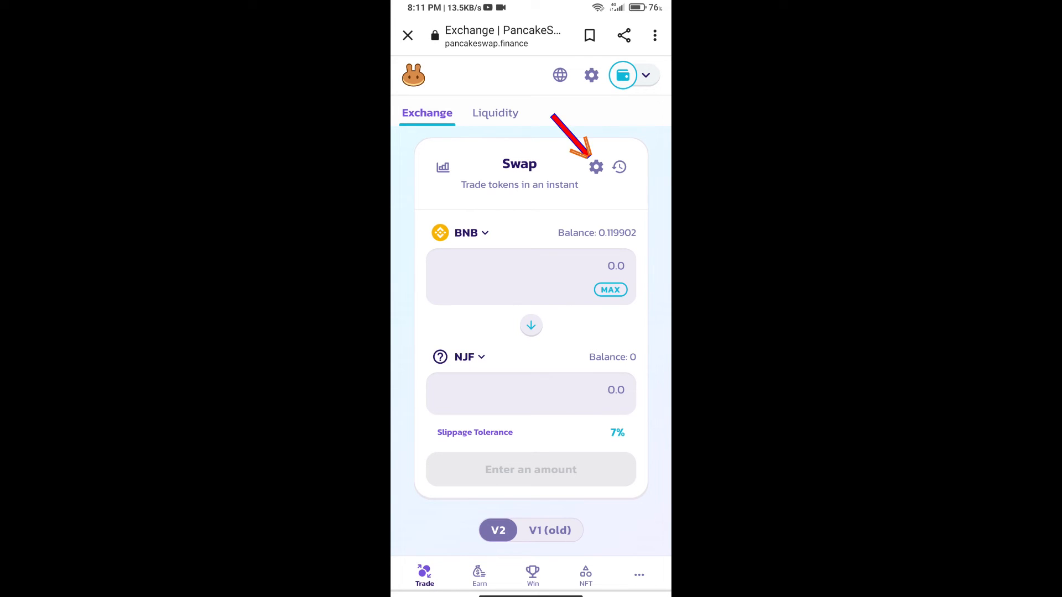
# Set the swap's slippage tolerance to 9% in Settings.
pyautogui.click(595, 168)
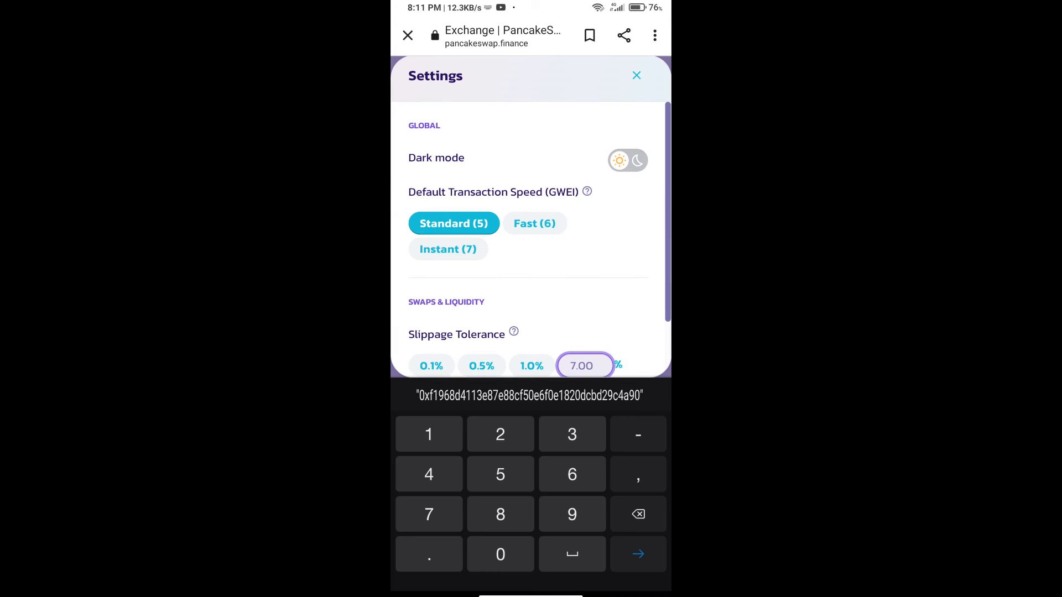
pyautogui.write('9')
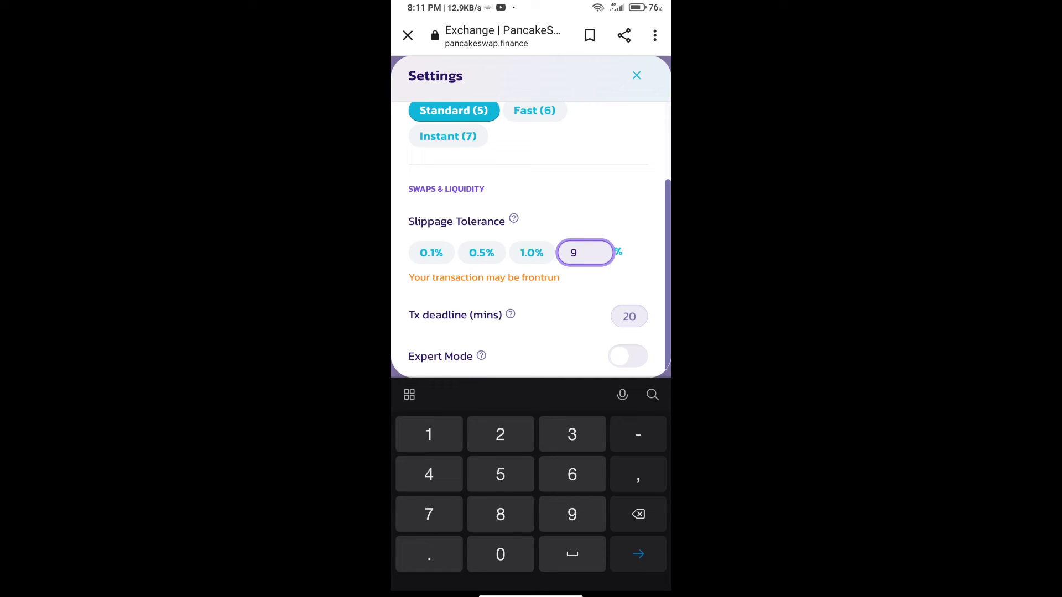
pyautogui.click(636, 75)
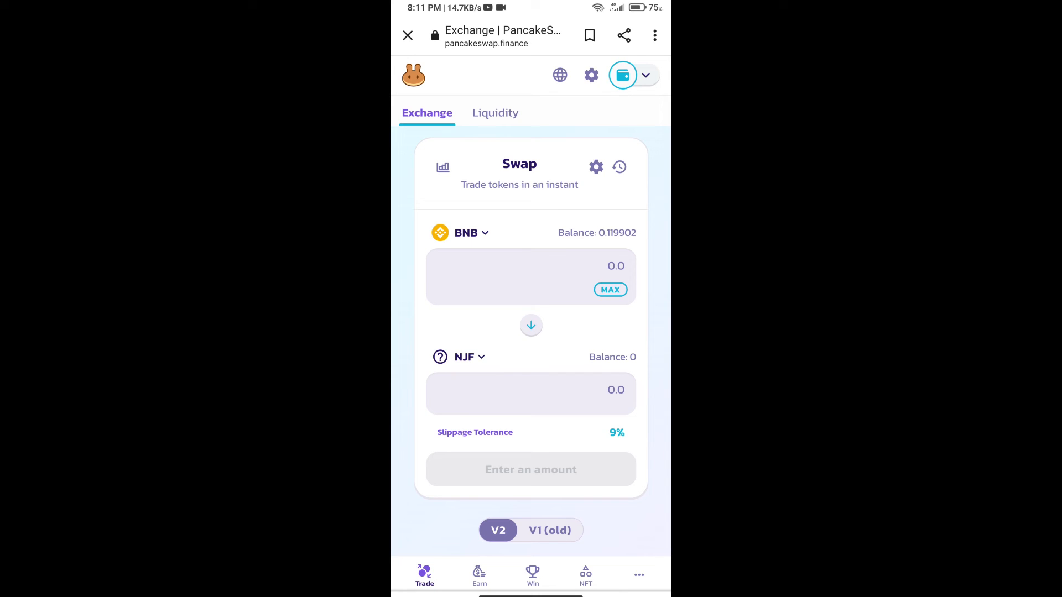
# Enter 10000 NJF and confirm swapping about 0.0000299 BNB for it.
pyautogui.write('10')
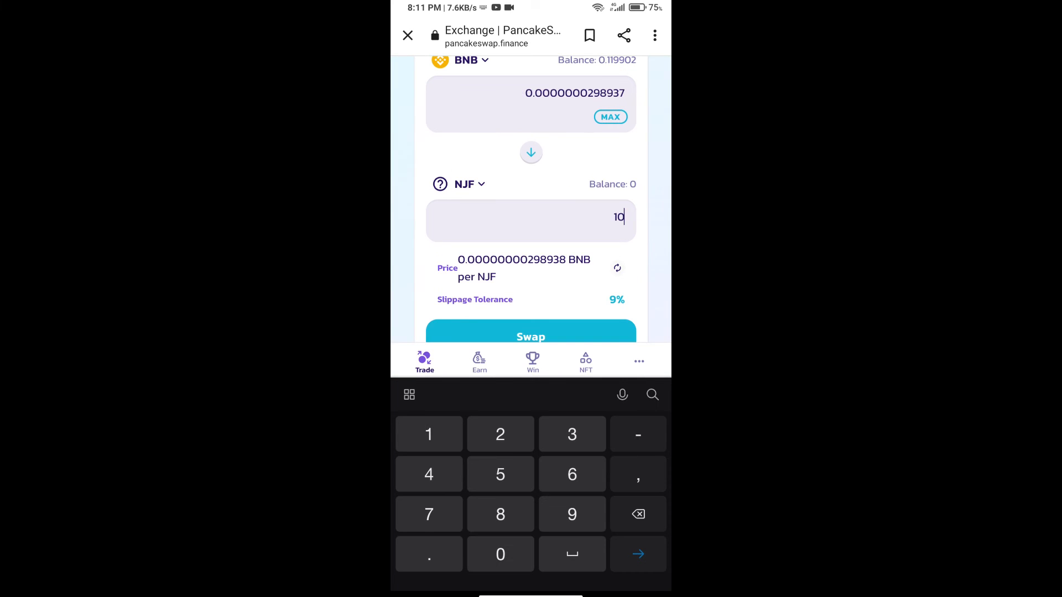
pyautogui.scroll(-3)
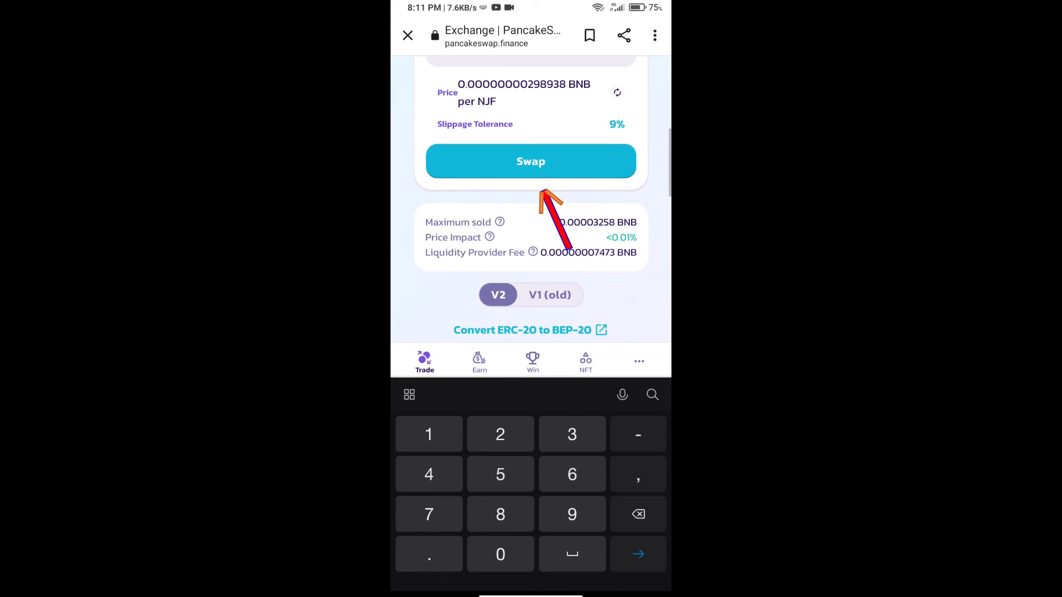
pyautogui.click(530, 161)
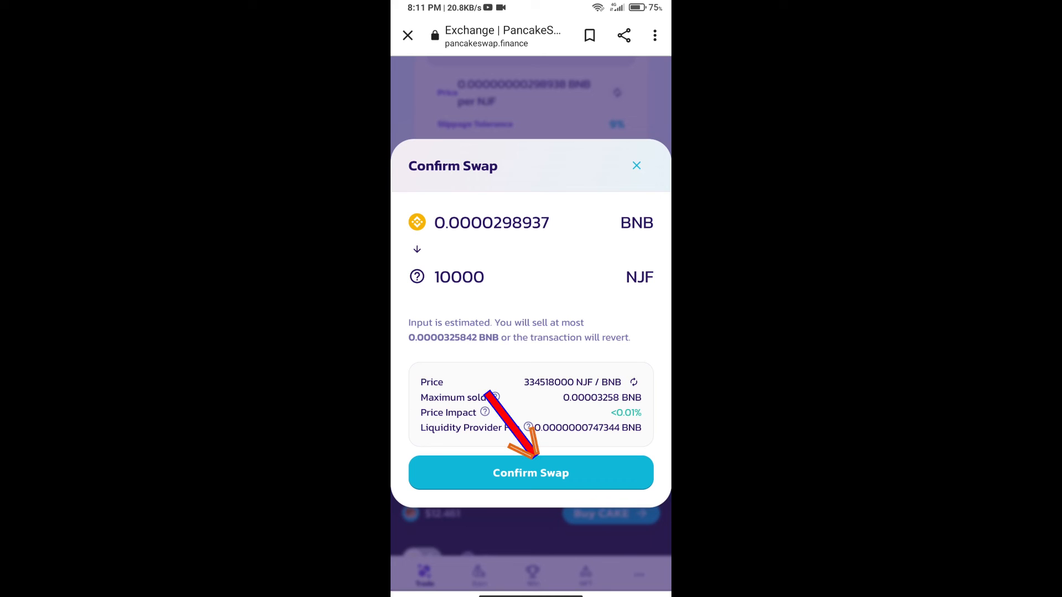
pyautogui.click(530, 472)
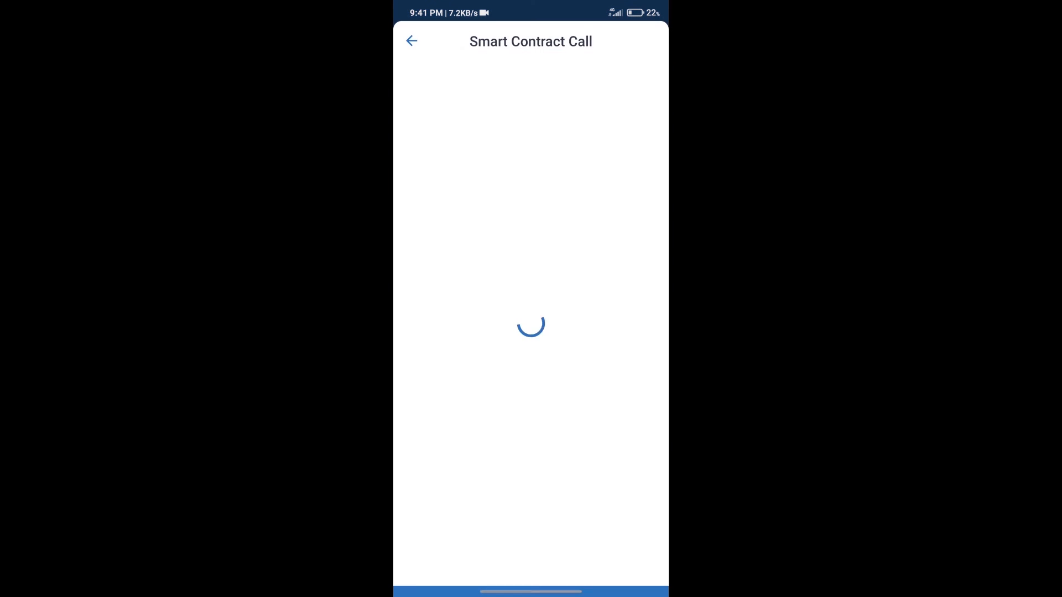